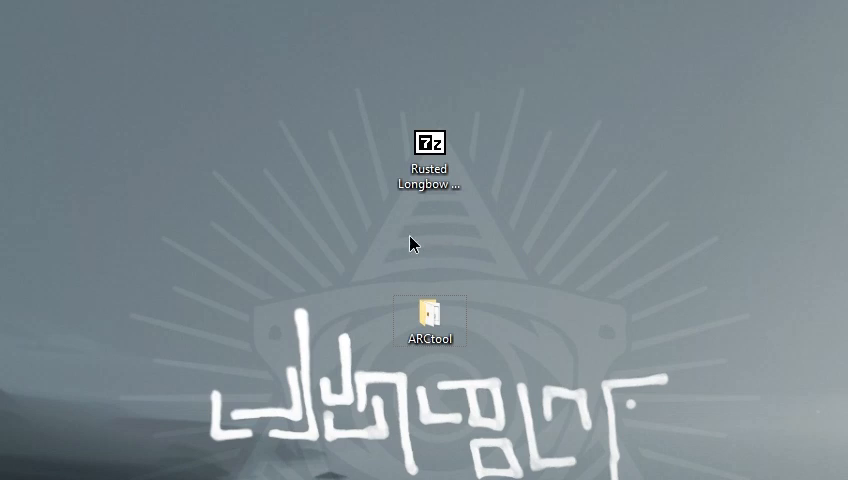
{"action": "mouse_move", "coordinate": [432, 276]}
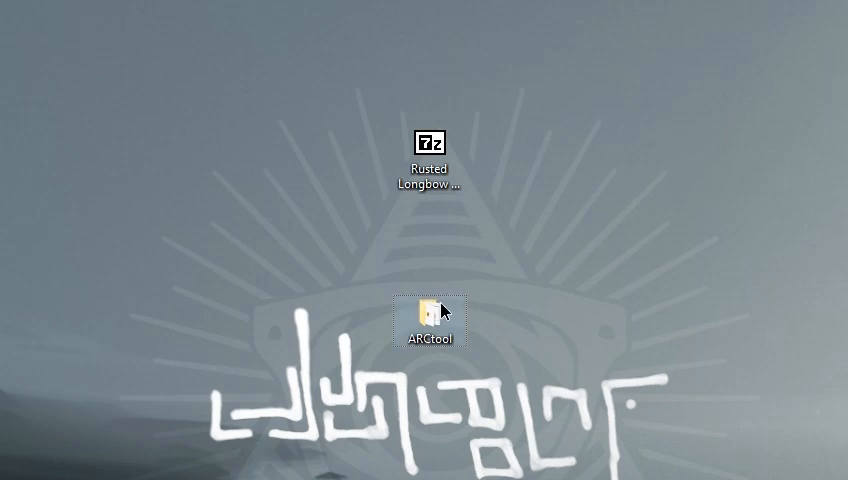
{"action": "mouse_move", "coordinate": [428, 256]}
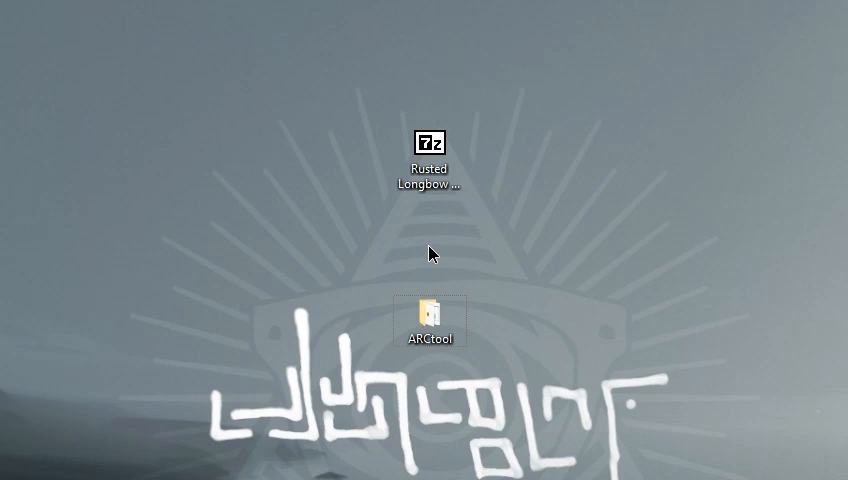
{"action": "mouse_move", "coordinate": [438, 248]}
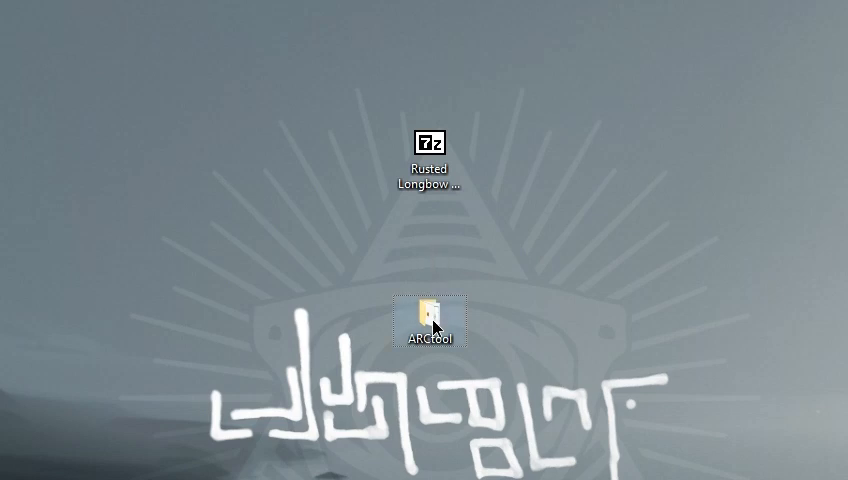
{"action": "mouse_move", "coordinate": [432, 324]}
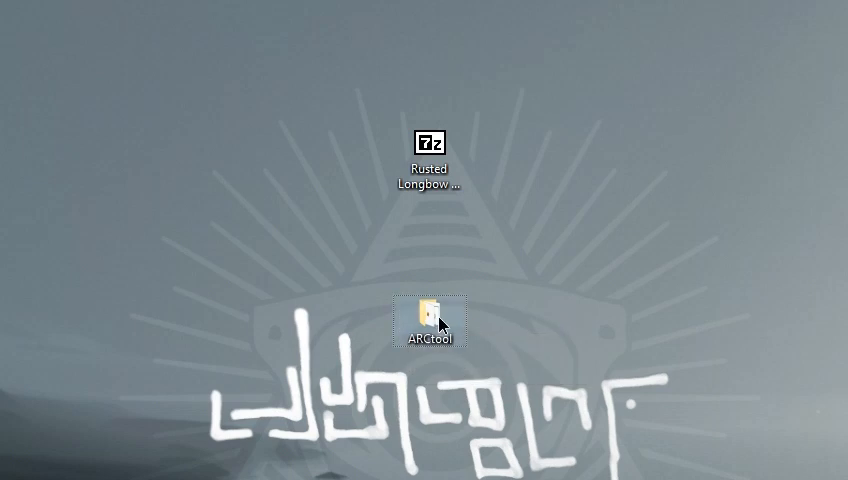
{"action": "mouse_move", "coordinate": [420, 352]}
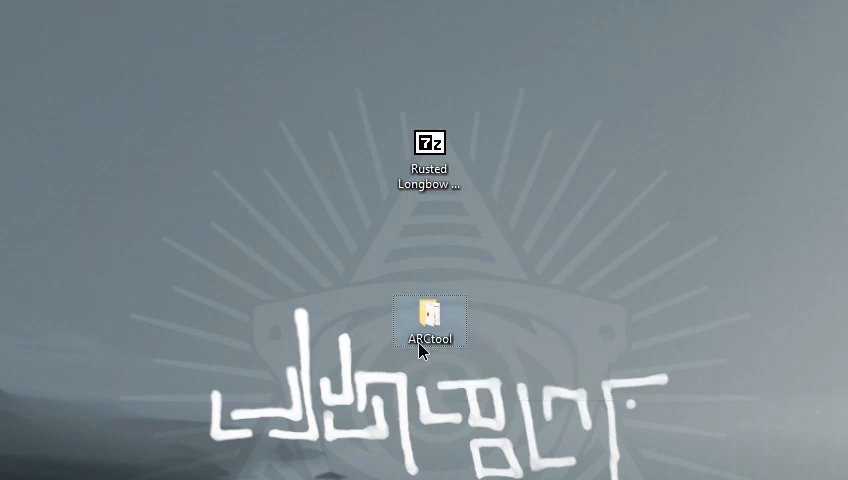
{"action": "mouse_move", "coordinate": [430, 330]}
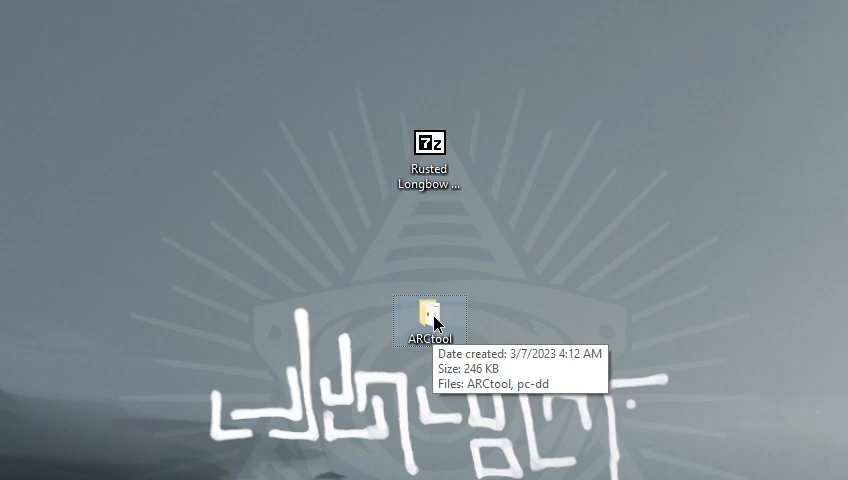
Inside the ARCtool folder, bring up the context menu for the pc-dd file.
{"action": "double_click", "coordinate": [430, 310]}
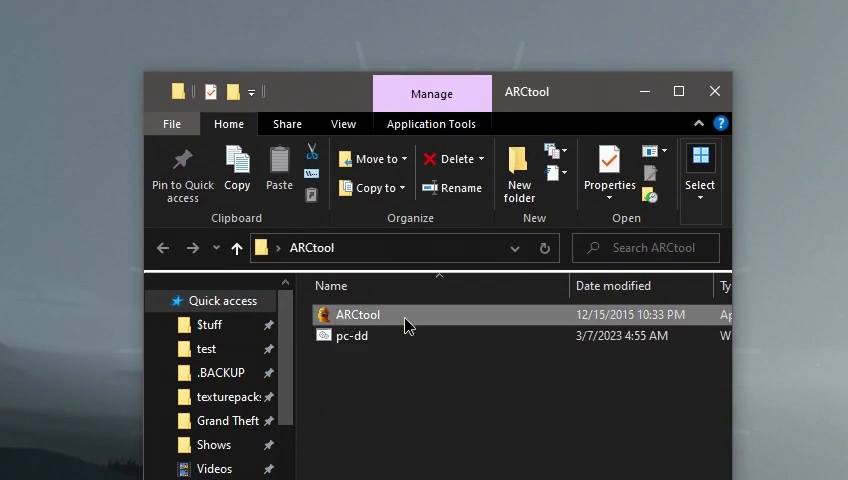
{"action": "mouse_move", "coordinate": [436, 368]}
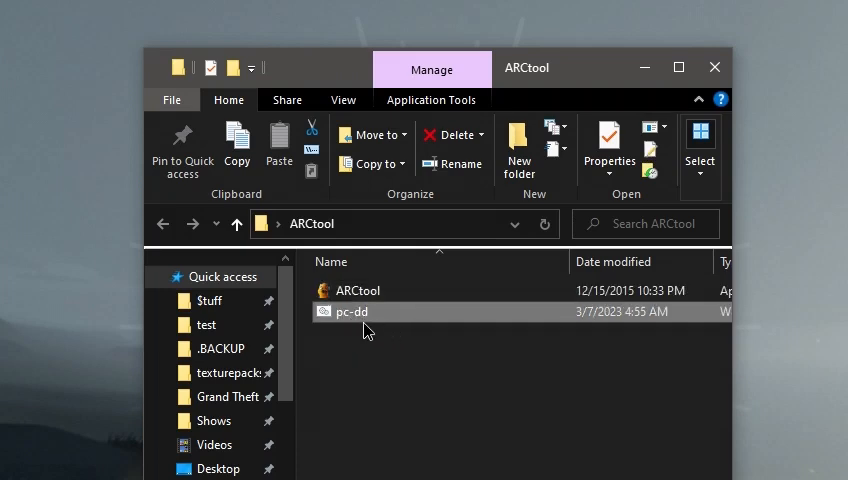
{"action": "right_click", "coordinate": [352, 312]}
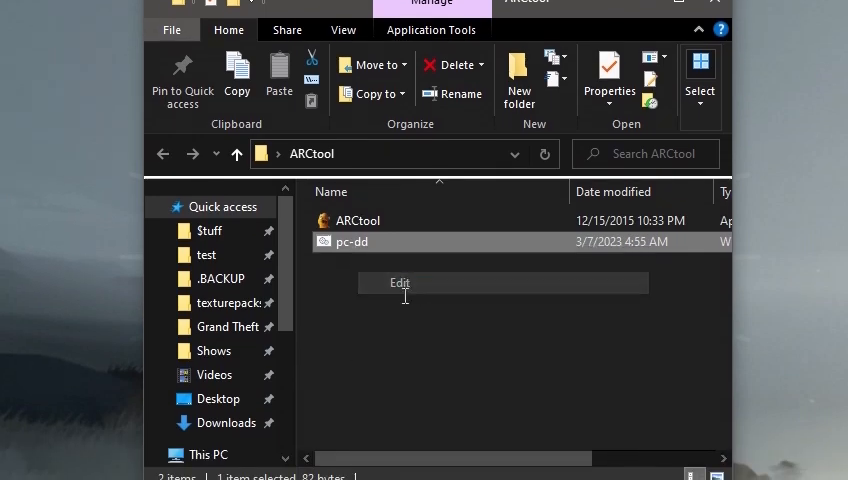
Edit pc-dd in Notepad and inspect its arctool -dd, -pc and -v flags.
{"action": "left_click", "coordinate": [400, 284]}
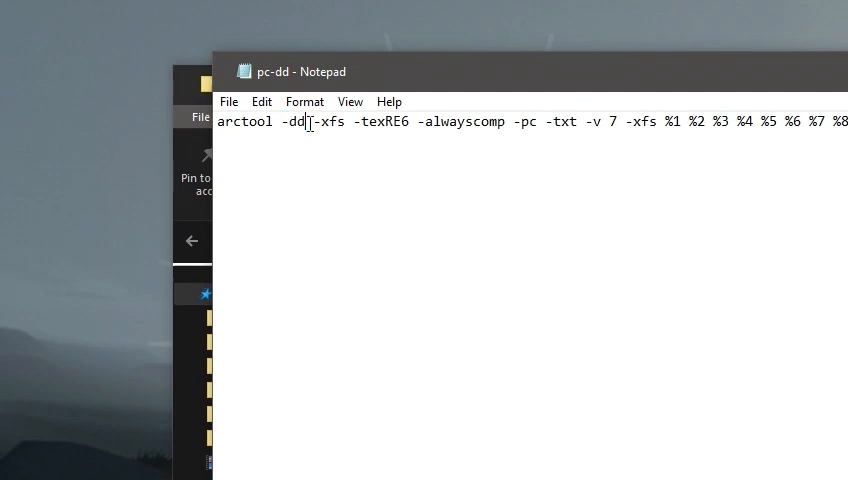
{"action": "left_click", "coordinate": [350, 120]}
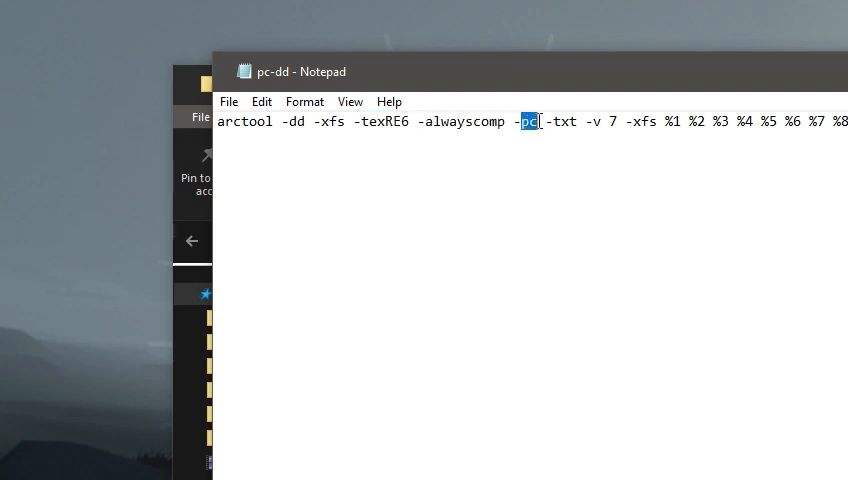
{"action": "double_click", "coordinate": [564, 122]}
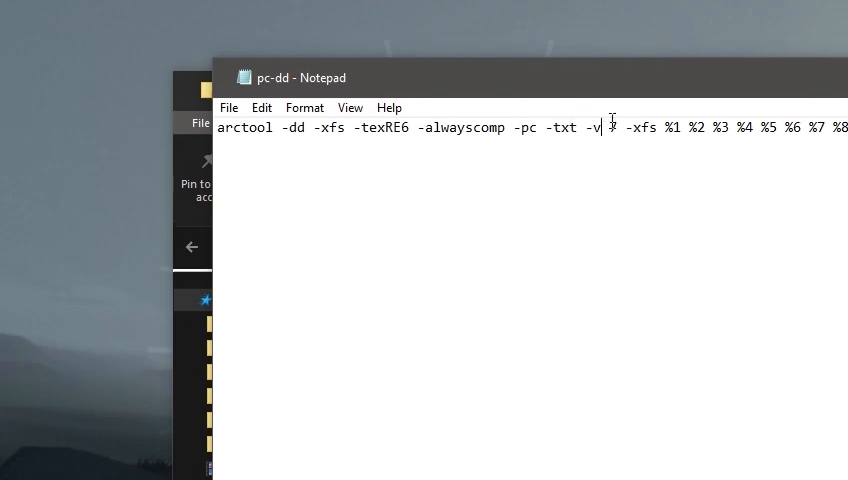
{"action": "double_click", "coordinate": [620, 128]}
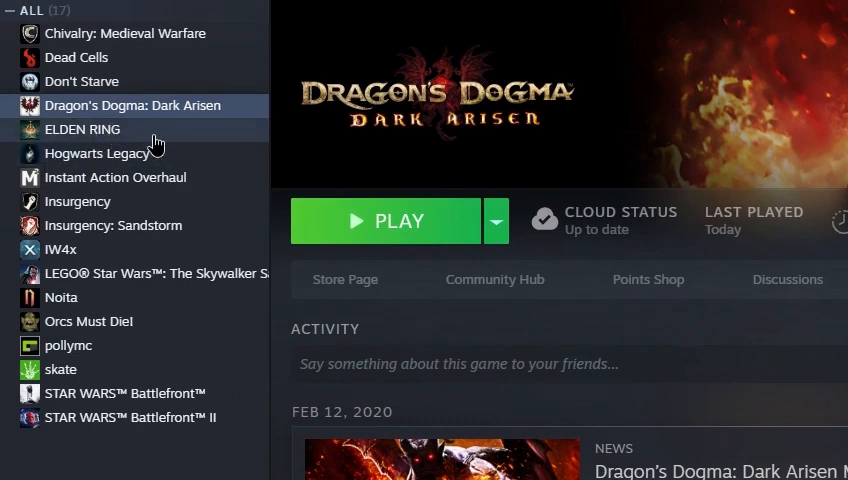
{"action": "mouse_move", "coordinate": [110, 164]}
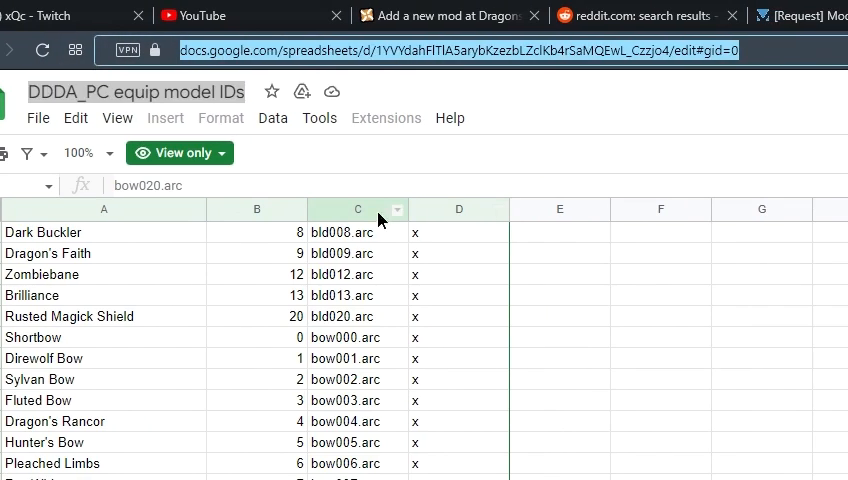
{"action": "mouse_move", "coordinate": [368, 368]}
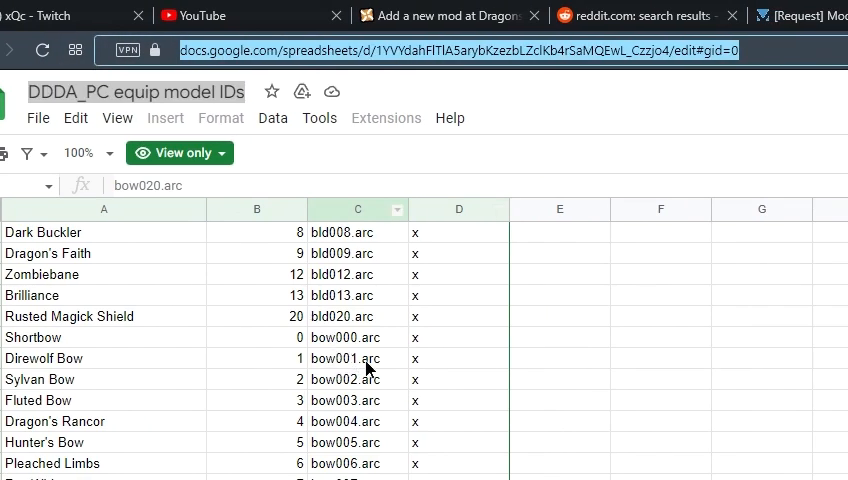
Scroll to the longbow rows and confirm Rusted Longbow maps to bbw020.arc.
{"action": "scroll", "scroll_direction": "down", "scroll_amount": 3}
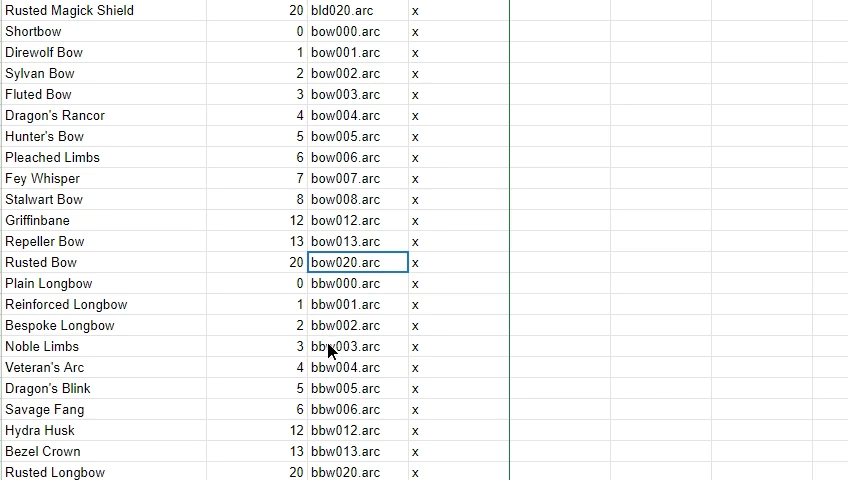
{"action": "scroll", "scroll_direction": "down", "scroll_amount": 3}
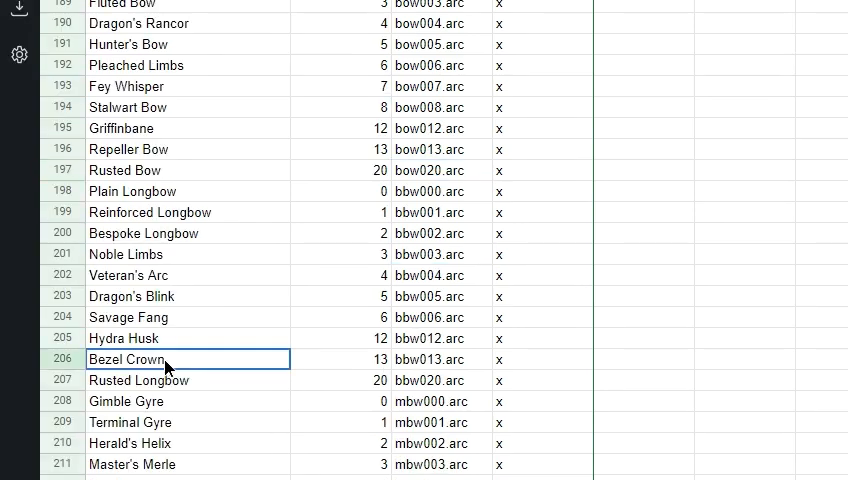
{"action": "left_click", "coordinate": [430, 360]}
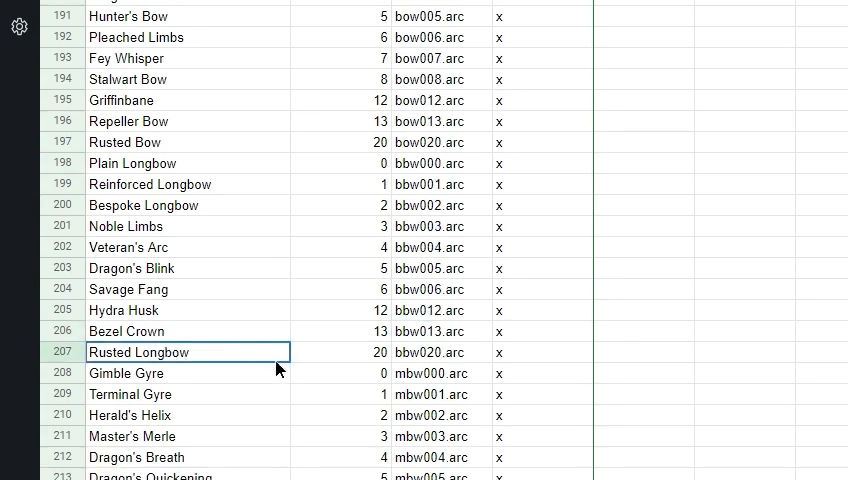
{"action": "left_click", "coordinate": [440, 352]}
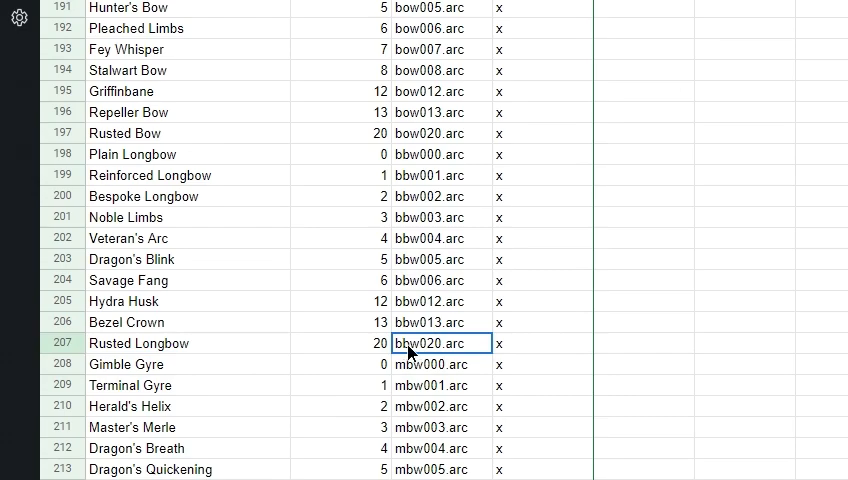
{"action": "mouse_move", "coordinate": [640, 346]}
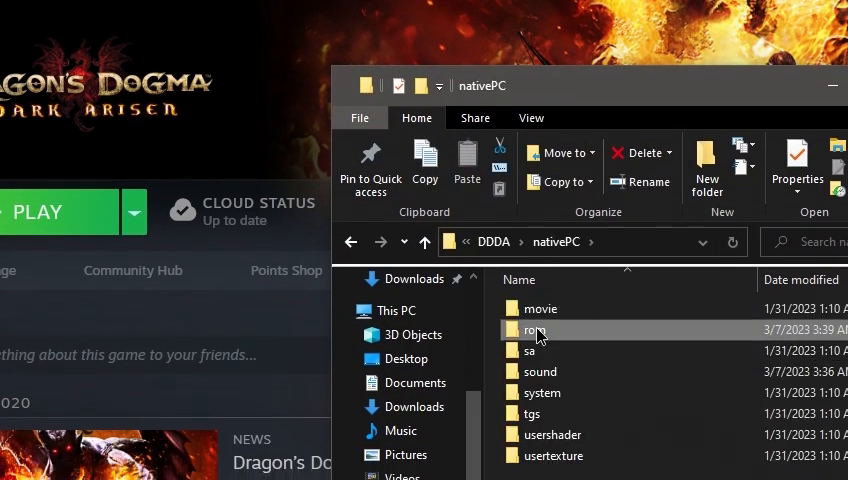
Navigate from nativePC into the rom folder and down into the wp weapon folders.
{"action": "double_click", "coordinate": [536, 330]}
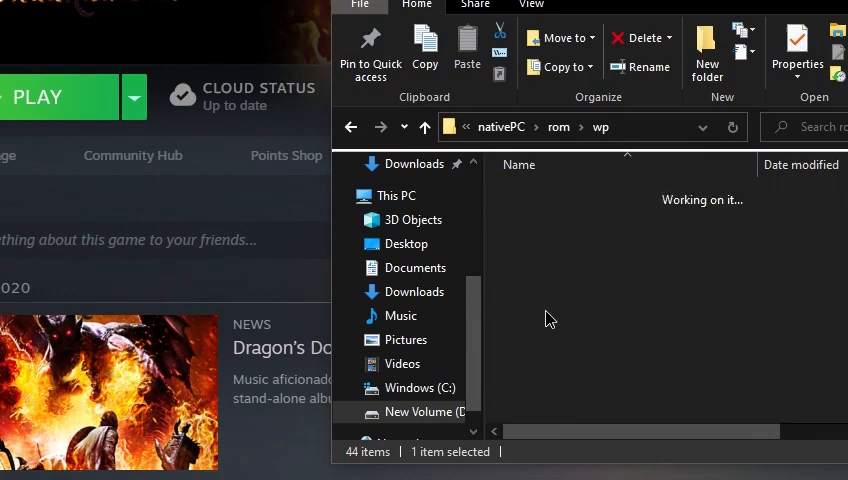
{"action": "double_click", "coordinate": [610, 128]}
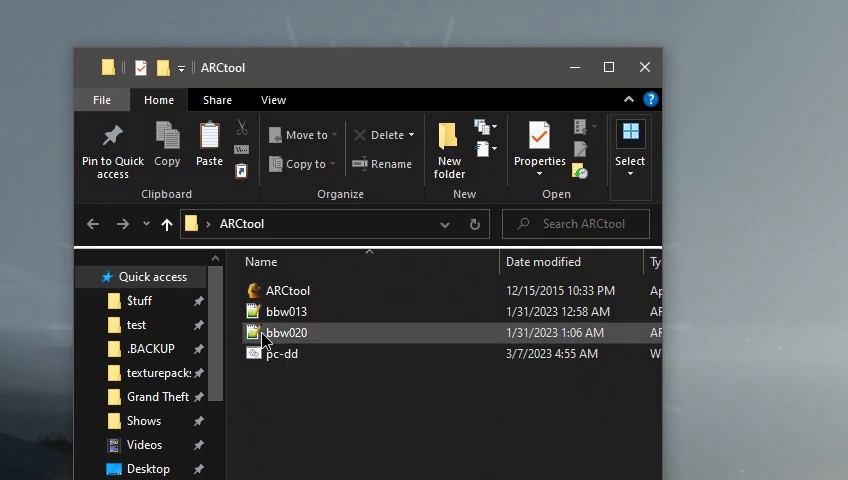
{"action": "mouse_move", "coordinate": [276, 338]}
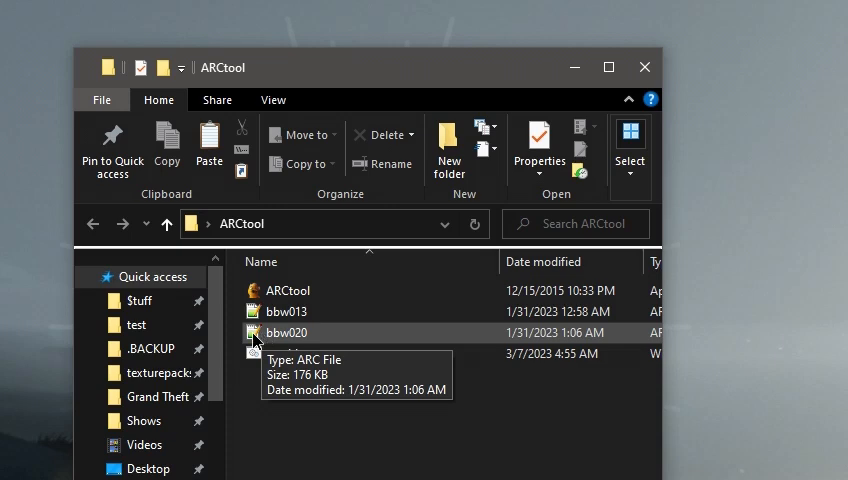
{"action": "mouse_move", "coordinate": [280, 340]}
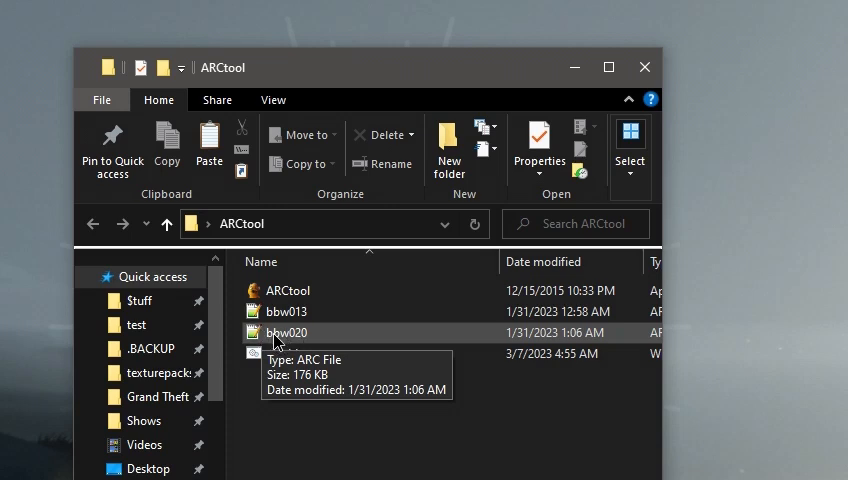
{"action": "mouse_move", "coordinate": [294, 312]}
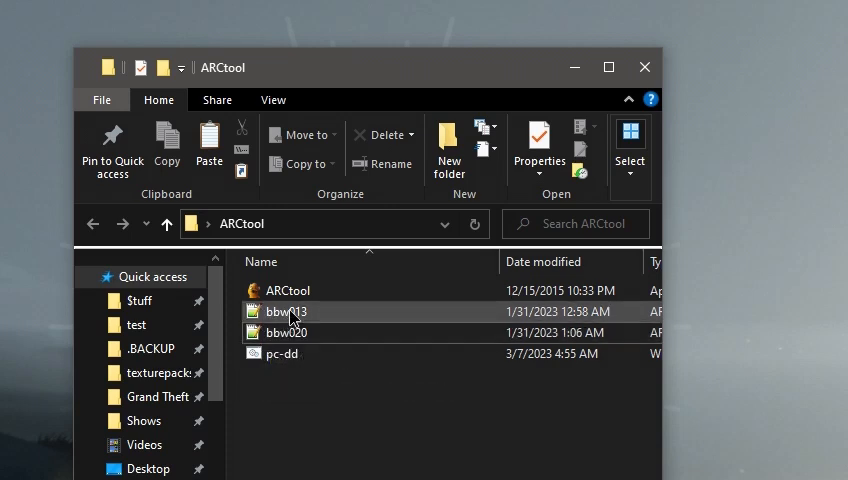
{"action": "mouse_move", "coordinate": [294, 312]}
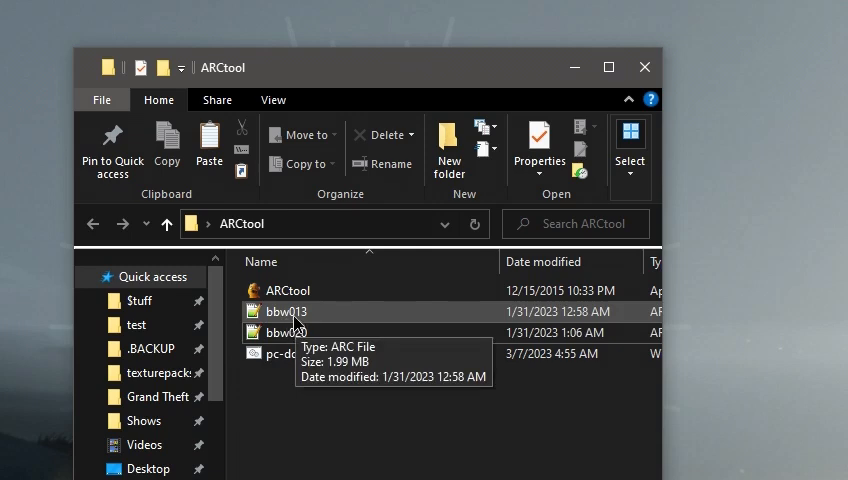
{"action": "mouse_move", "coordinate": [300, 332]}
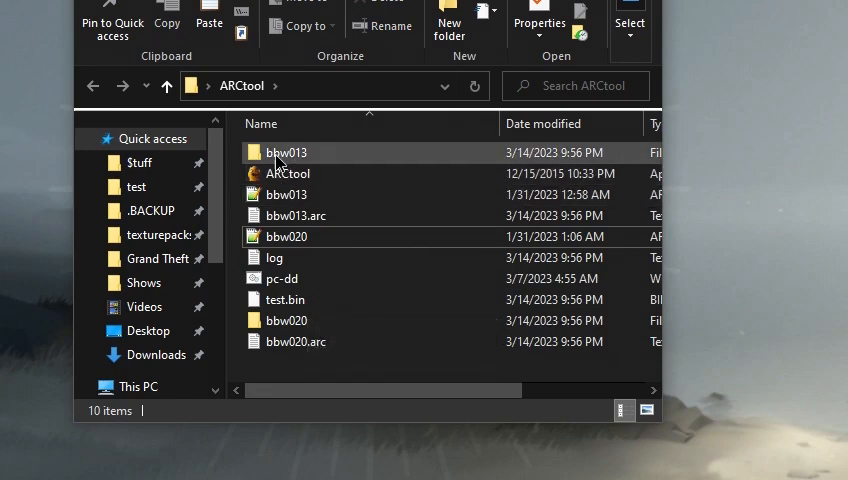
Bring bbw013's extracted weapon folder across into bbw020's model\wp\bbw folder.
{"action": "left_click", "coordinate": [288, 152]}
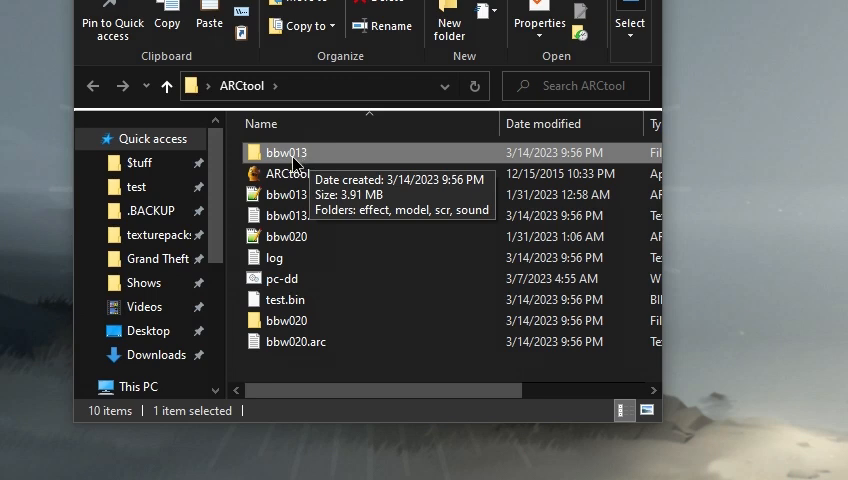
{"action": "mouse_move", "coordinate": [296, 162]}
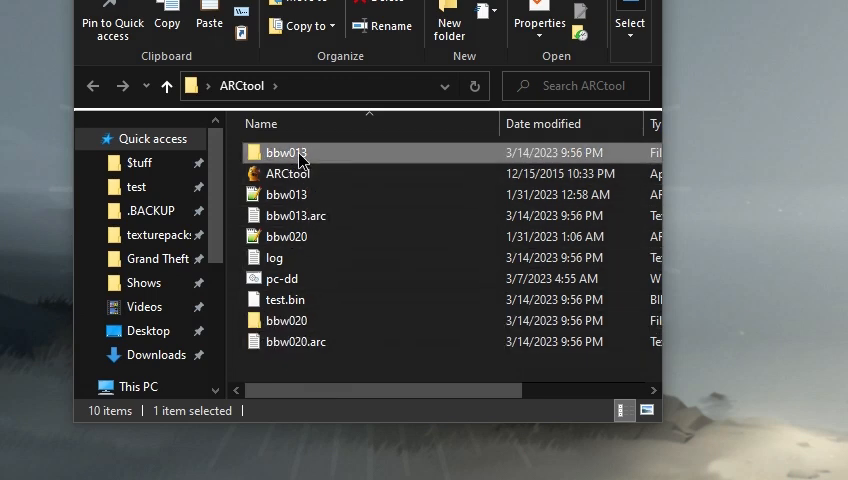
{"action": "double_click", "coordinate": [286, 152]}
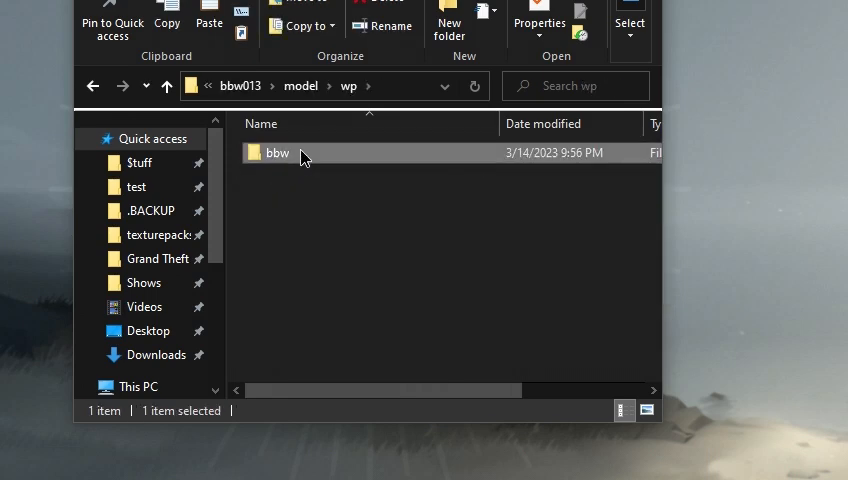
{"action": "double_click", "coordinate": [276, 152]}
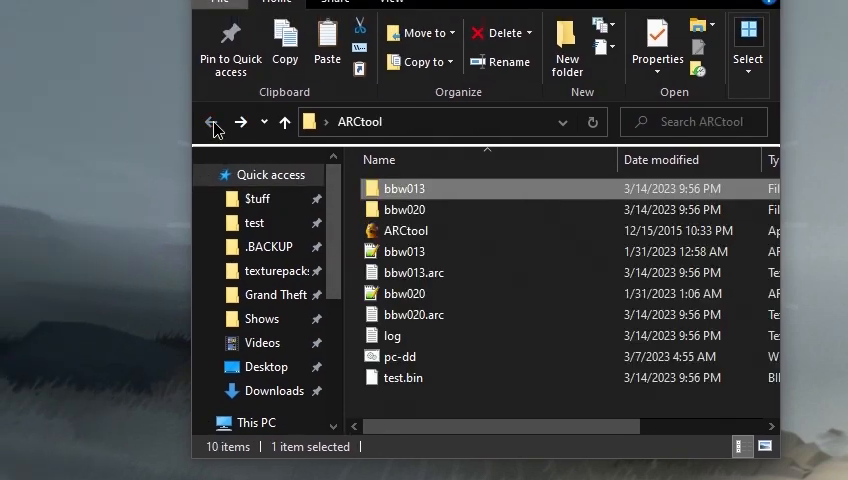
{"action": "double_click", "coordinate": [404, 208]}
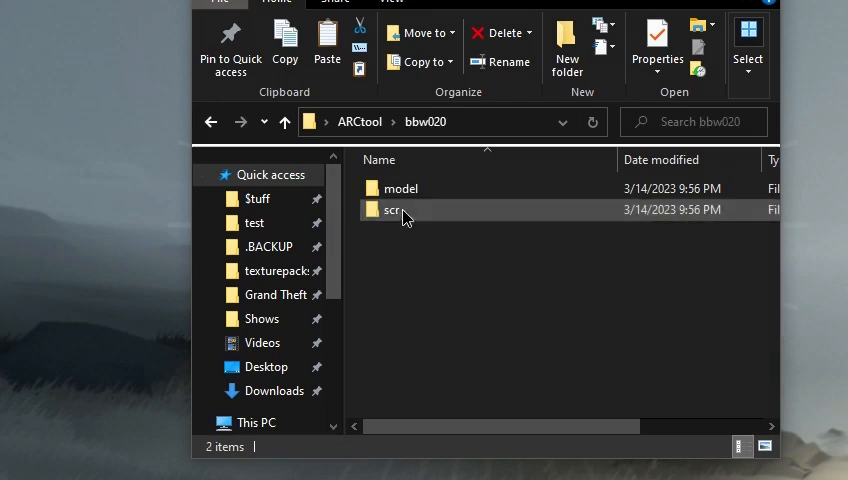
{"action": "left_click", "coordinate": [400, 188]}
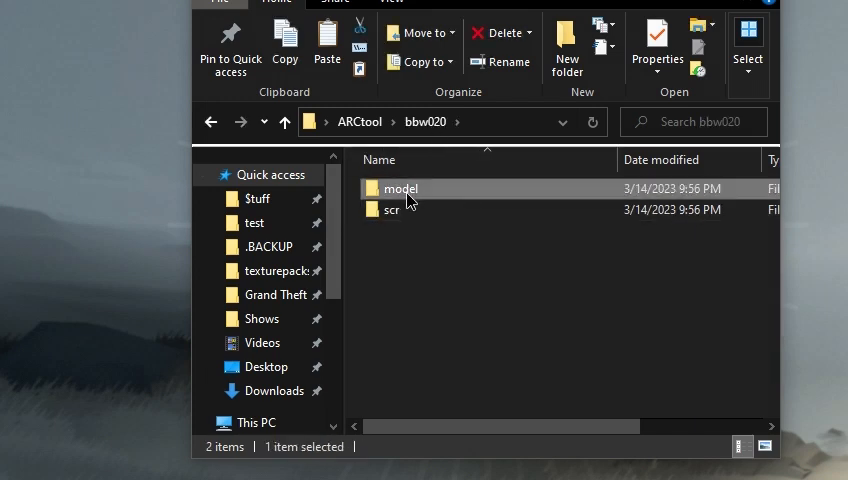
{"action": "double_click", "coordinate": [400, 188]}
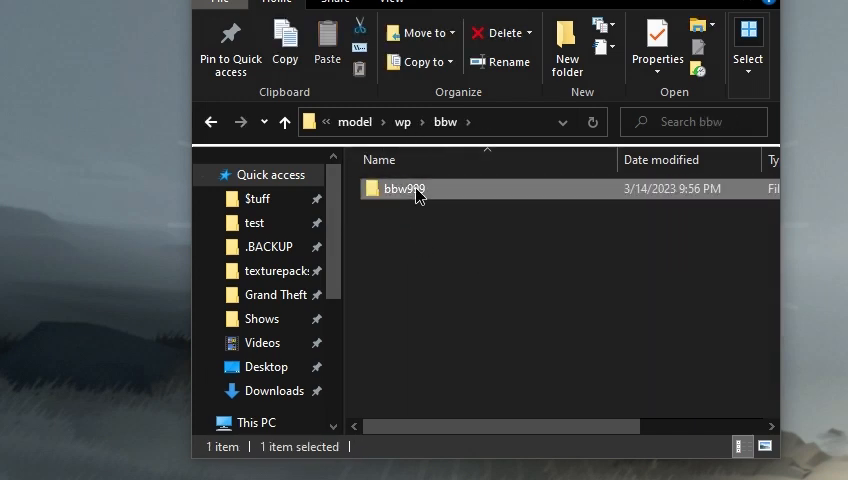
{"action": "mouse_move", "coordinate": [402, 188]}
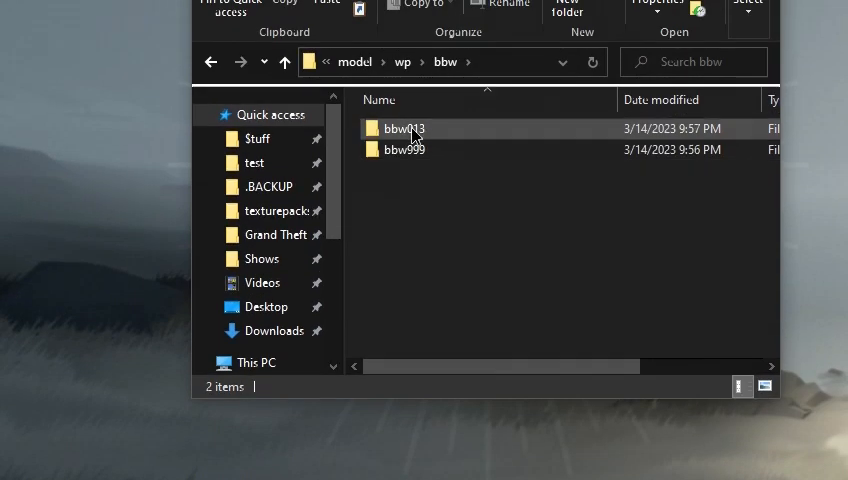
Move bbw013's .mod and .mrl into bbw999 and rename them to bbw999.
{"action": "double_click", "coordinate": [404, 128]}
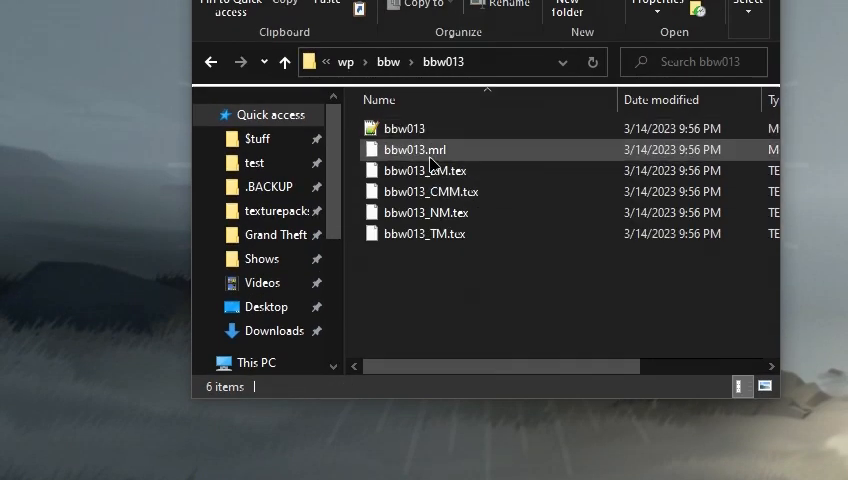
{"action": "left_click", "coordinate": [404, 128]}
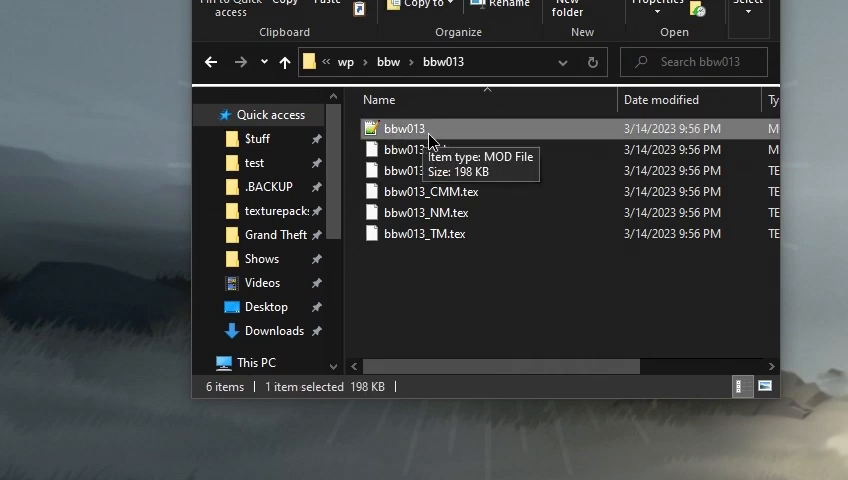
{"action": "mouse_move", "coordinate": [444, 148]}
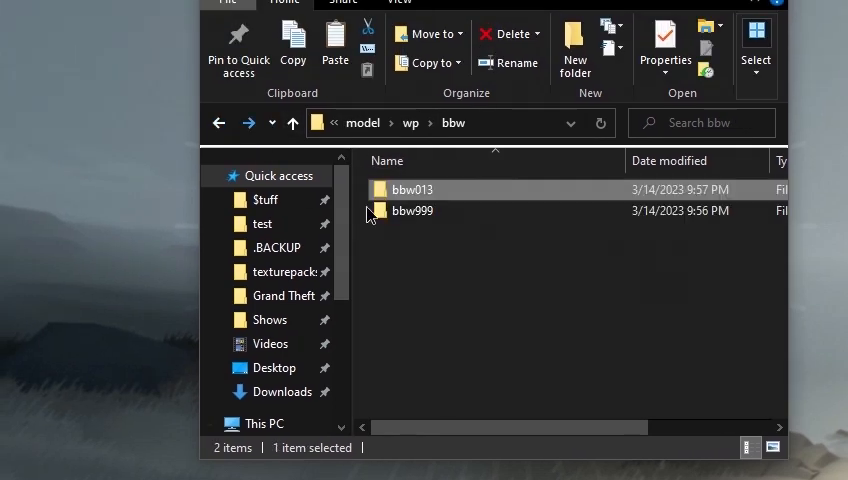
{"action": "double_click", "coordinate": [412, 212]}
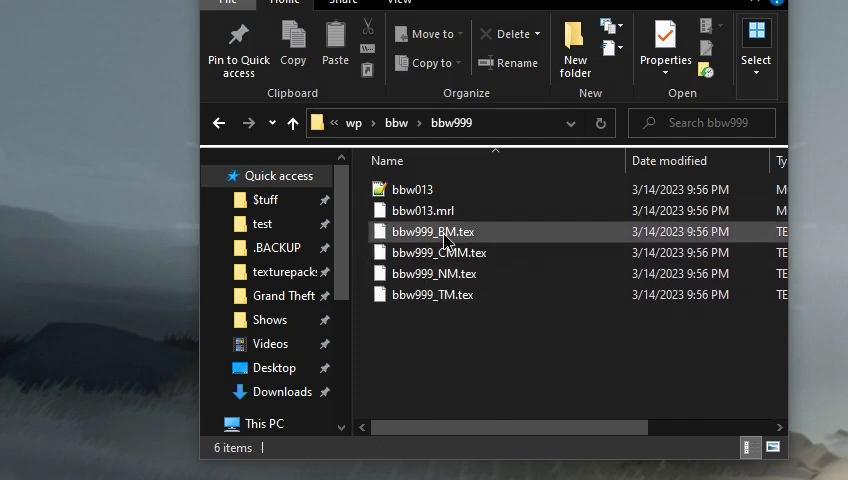
{"action": "mouse_move", "coordinate": [422, 212]}
{"action": "type", "text": "999"}
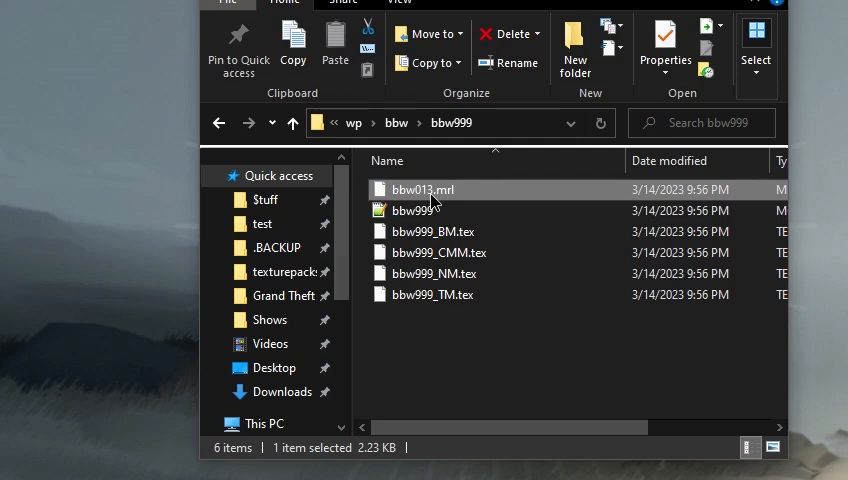
{"action": "double_click", "coordinate": [420, 188]}
{"action": "type", "text": "999"}
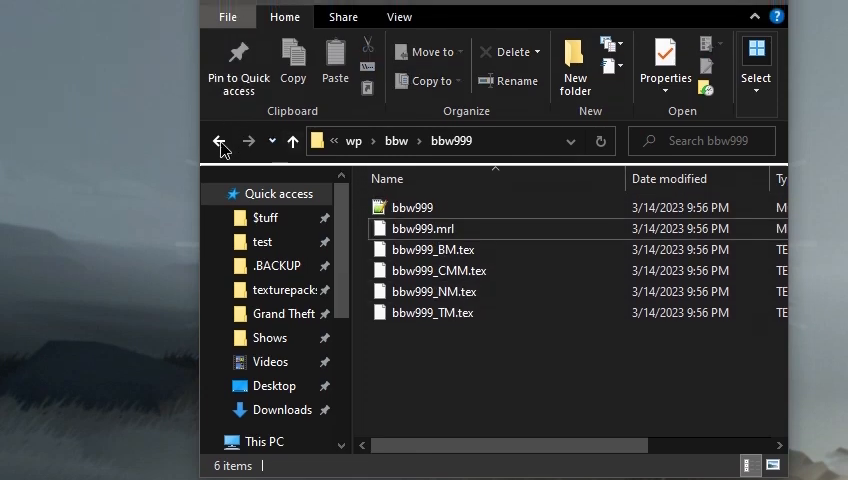
Check the leftover bbw013 folder is empty and return to the ARCtool folder.
{"action": "left_click", "coordinate": [220, 140]}
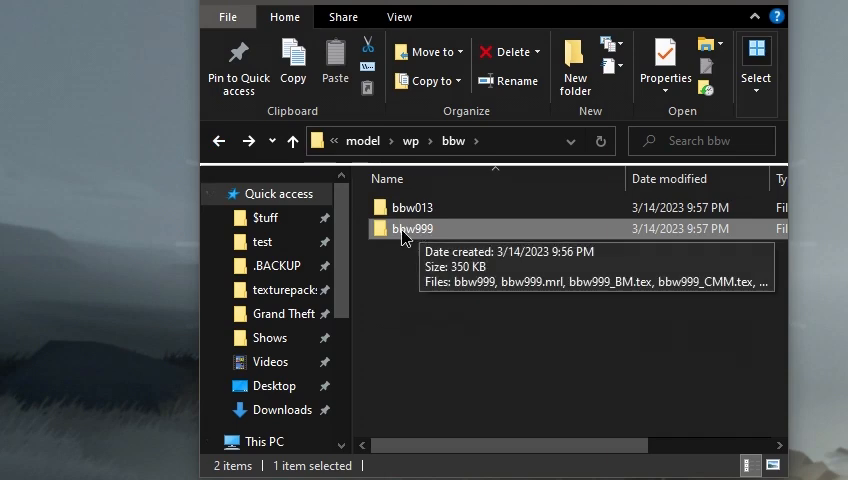
{"action": "double_click", "coordinate": [412, 208]}
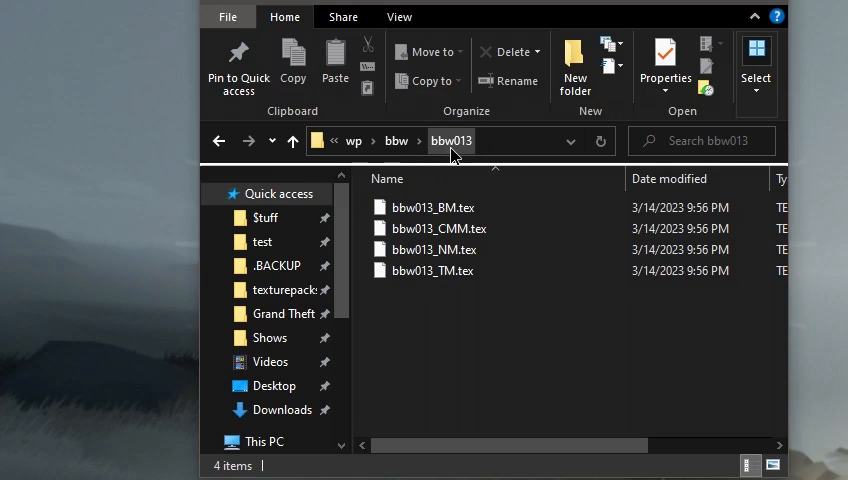
{"action": "left_click", "coordinate": [220, 140]}
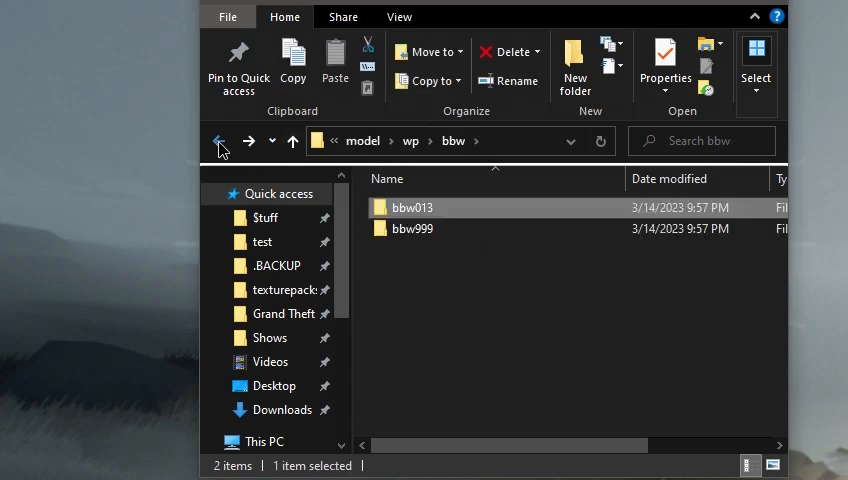
{"action": "left_click", "coordinate": [220, 140]}
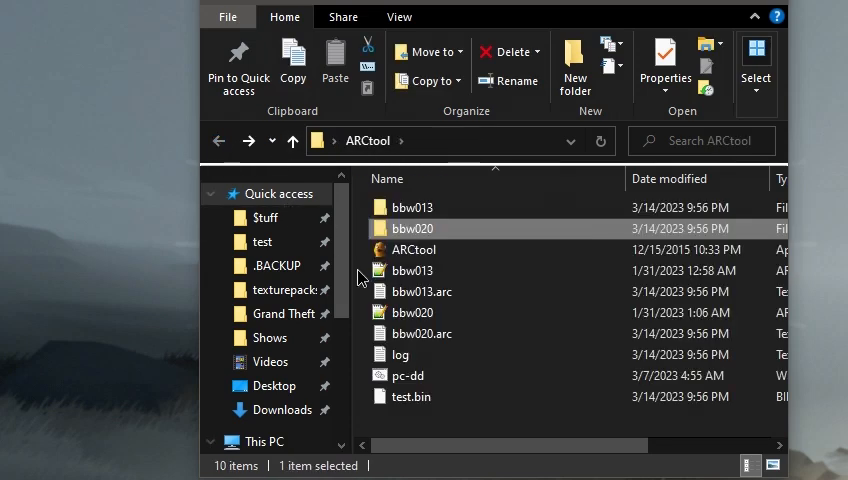
{"action": "mouse_move", "coordinate": [448, 332]}
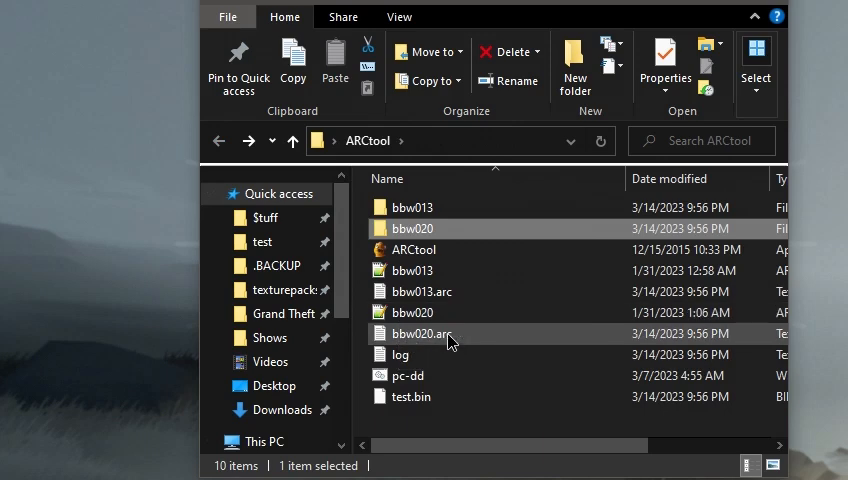
Open the bbw020.arc text file list from the ARCtool folder in Notepad.
{"action": "left_click", "coordinate": [422, 292]}
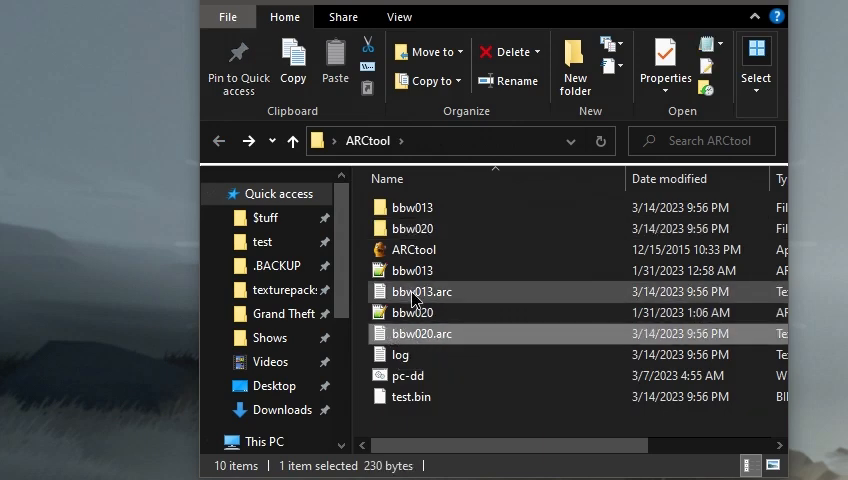
{"action": "mouse_move", "coordinate": [424, 334]}
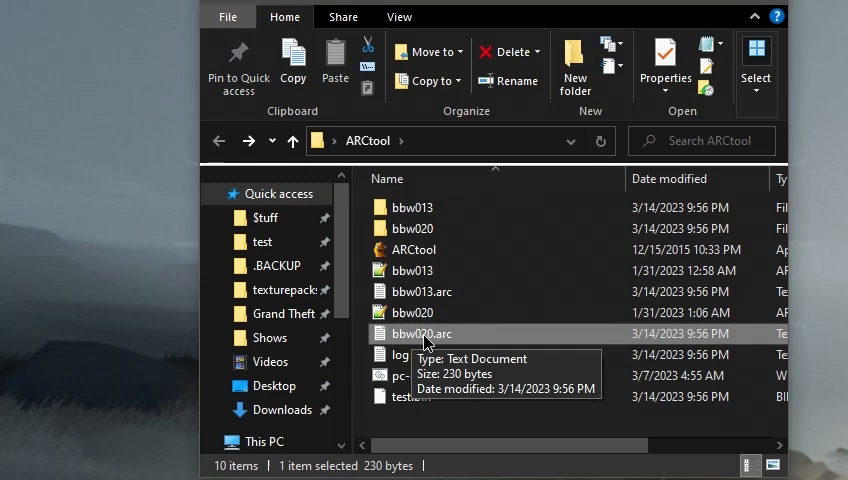
{"action": "double_click", "coordinate": [422, 332]}
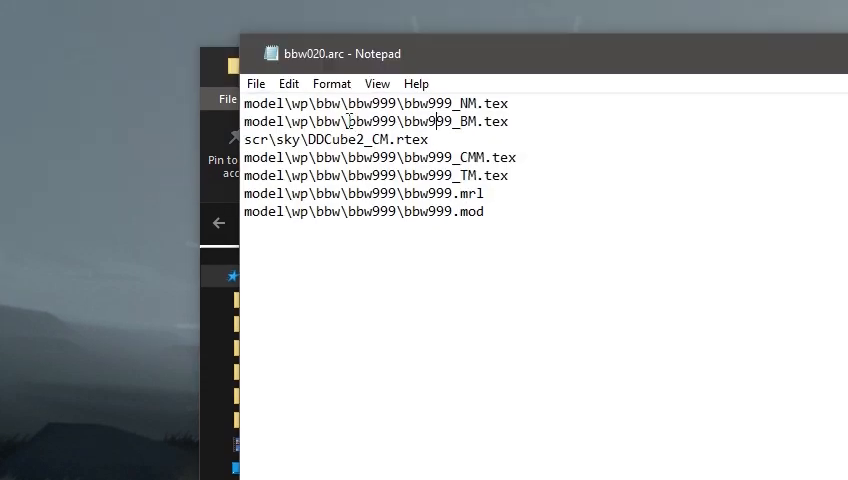
Replace 999 with 013 on the .tex lines via Find/Replace, keeping the mod and mrl lines as bbw999.
{"action": "left_click", "coordinate": [288, 120]}
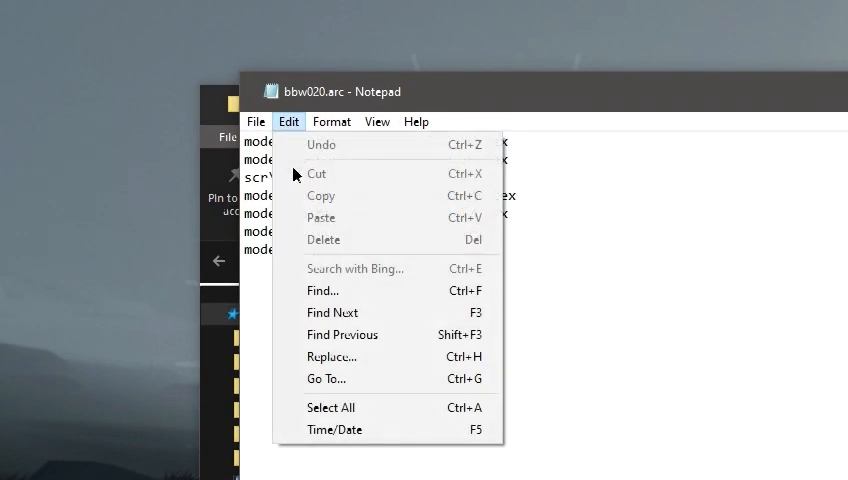
{"action": "left_click", "coordinate": [332, 356]}
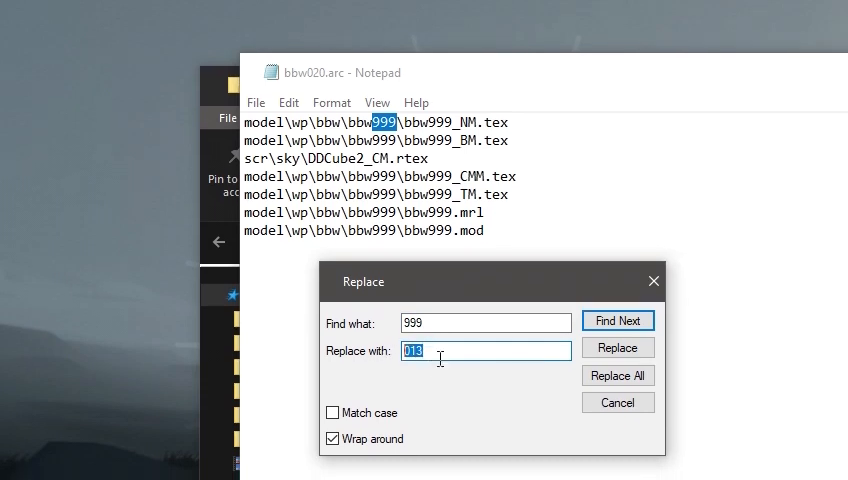
{"action": "left_click", "coordinate": [484, 324]}
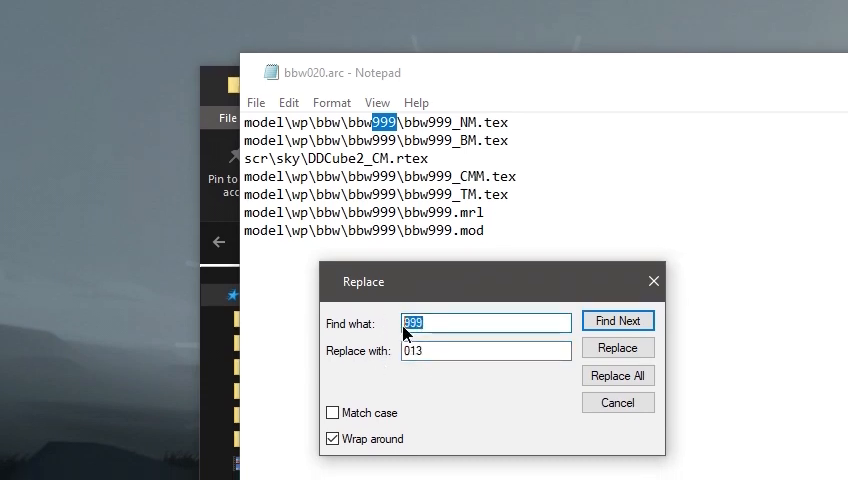
{"action": "left_click", "coordinate": [486, 350]}
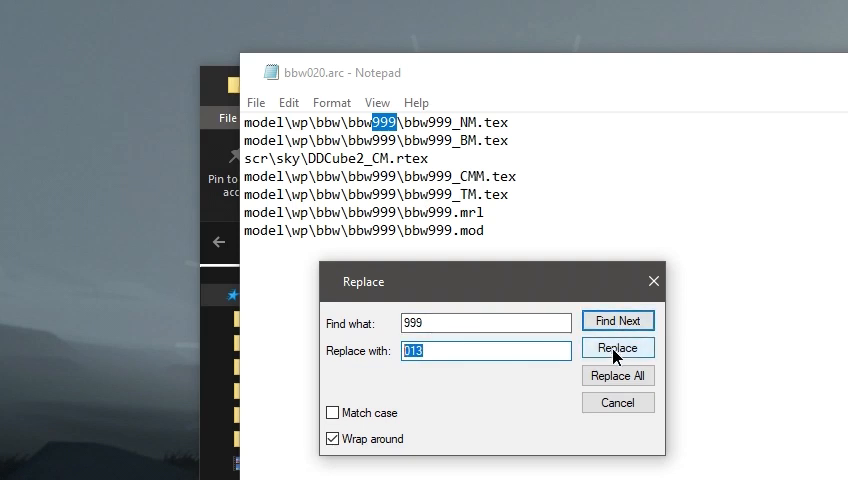
{"action": "left_click", "coordinate": [616, 348]}
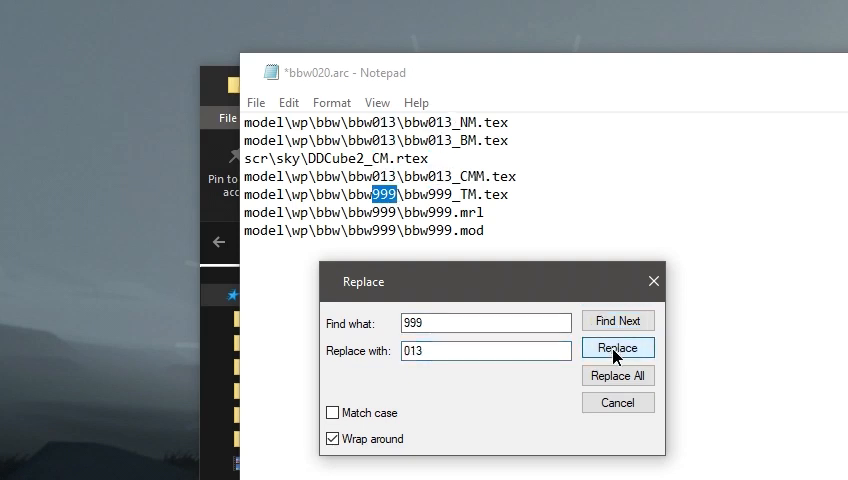
{"action": "left_click", "coordinate": [616, 348]}
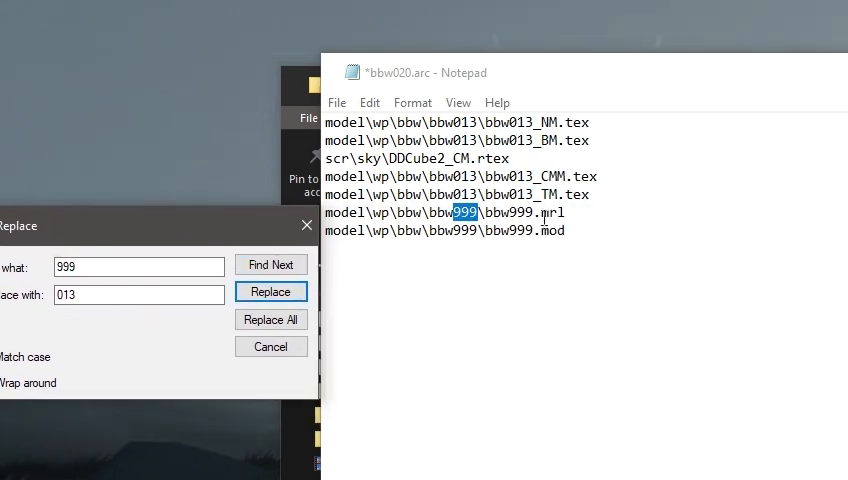
{"action": "left_click", "coordinate": [270, 346]}
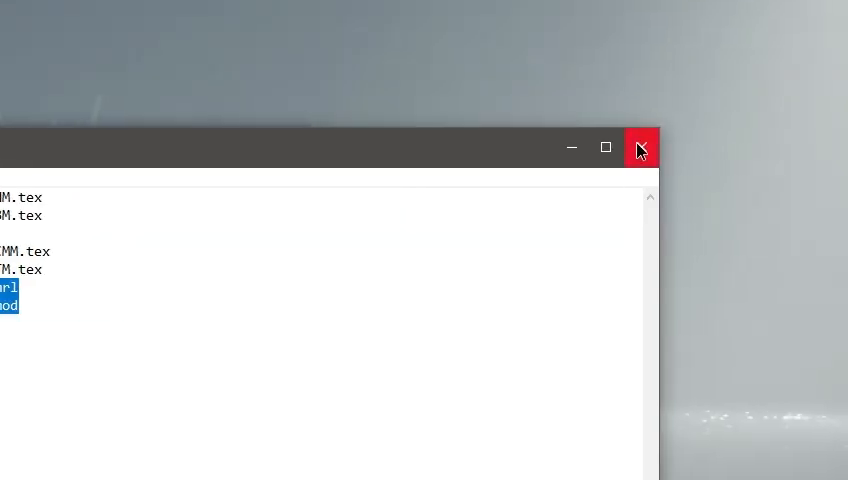
Close the list, repack bbw020 with ARCtool and confirm the 'created with 7 files' log line.
{"action": "left_click", "coordinate": [640, 148]}
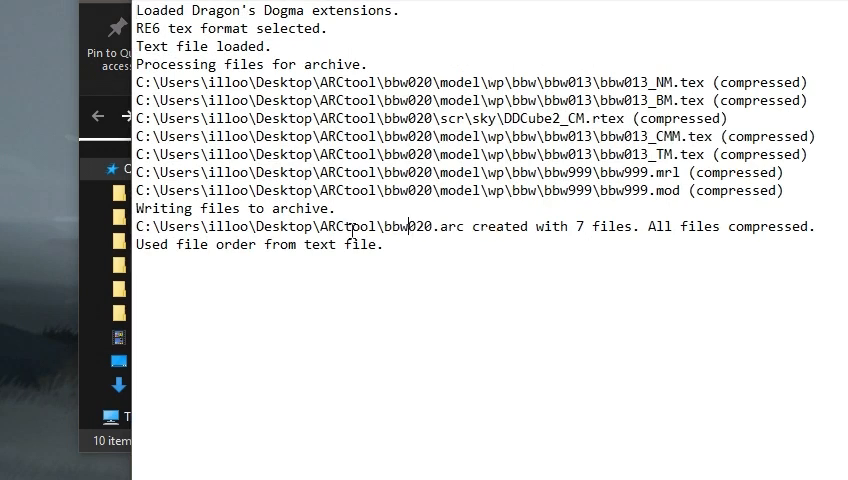
{"action": "double_click", "coordinate": [384, 226]}
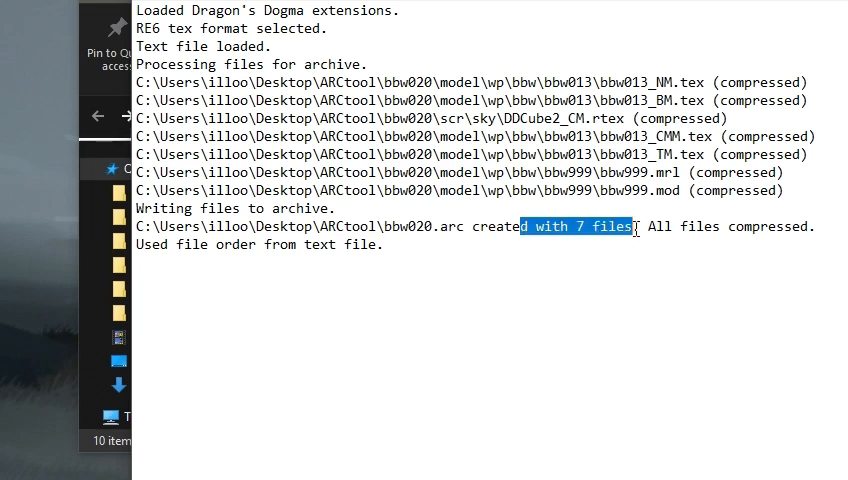
{"action": "left_click", "coordinate": [456, 236]}
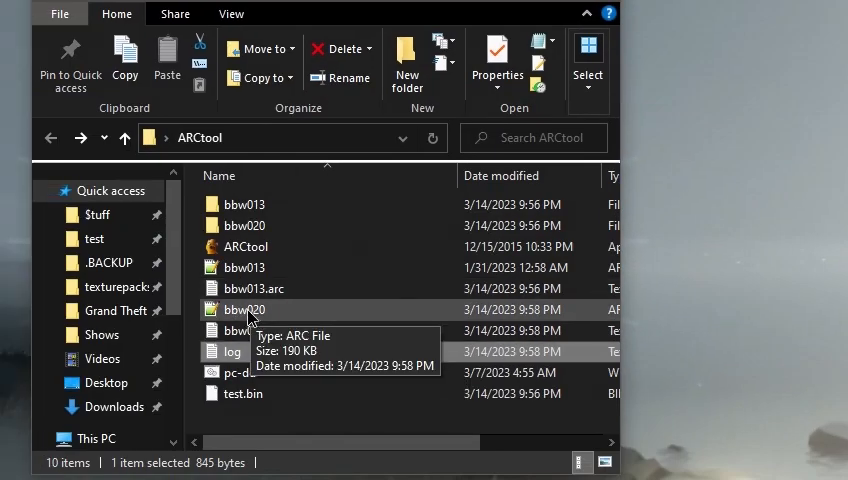
Move bbw020.arc via the desktop into nativePC\rom\wp\w2, replacing the existing file.
{"action": "left_click_drag", "start_coordinate": [244, 308], "coordinate": [416, 278]}
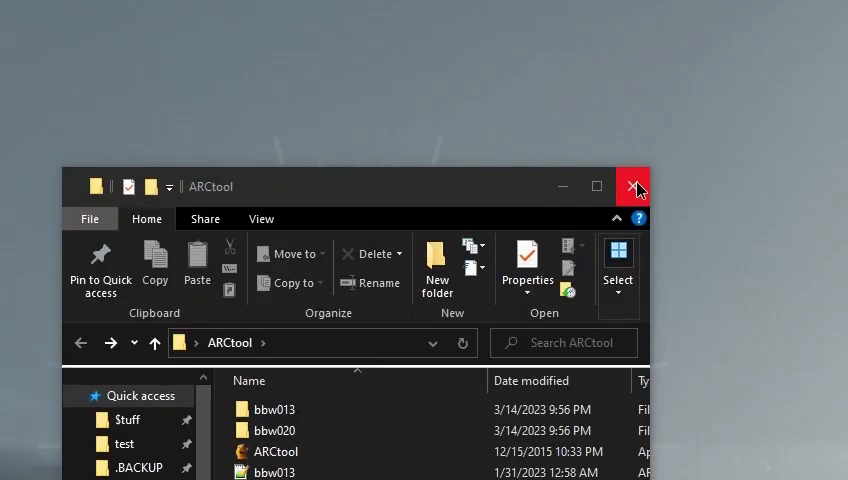
{"action": "left_click", "coordinate": [632, 188]}
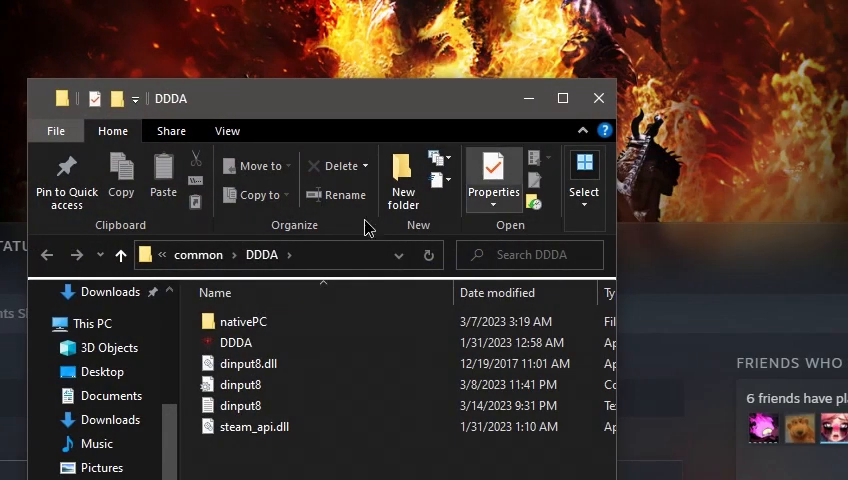
{"action": "double_click", "coordinate": [244, 320]}
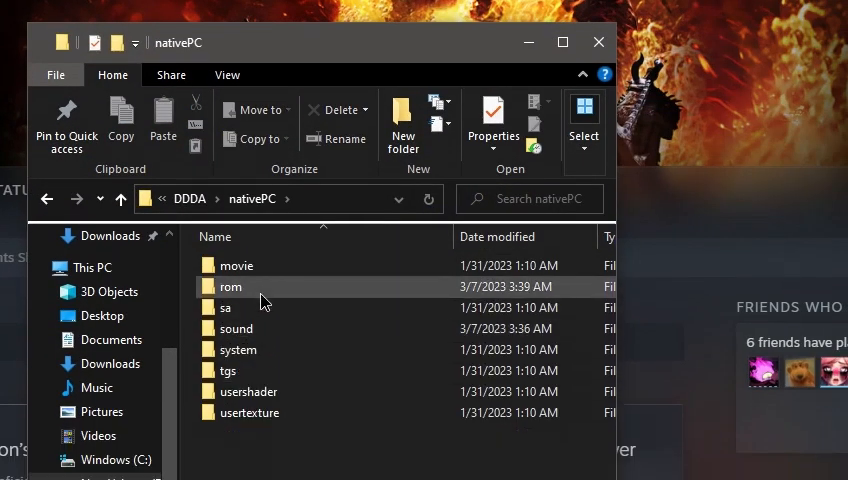
{"action": "double_click", "coordinate": [230, 288]}
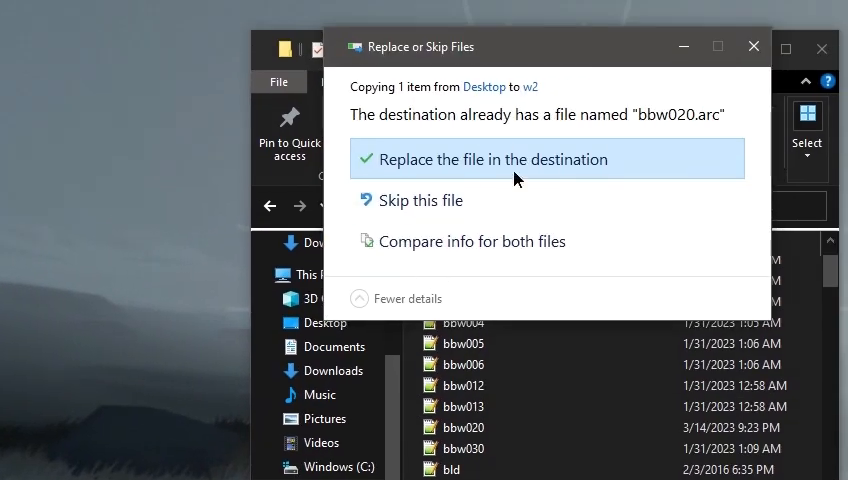
{"action": "left_click", "coordinate": [492, 160]}
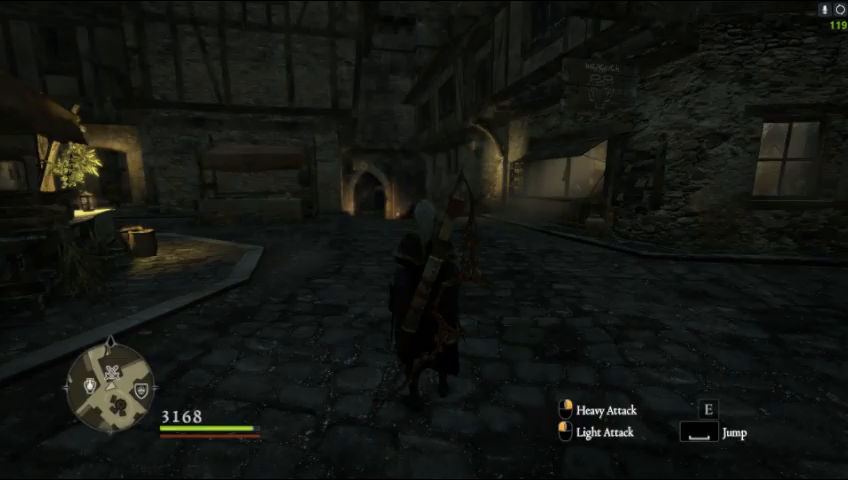
From the Equipment menu, unequip then re-equip the Rusted Longbow to show its new model.
{"action": "key", "text": "i"}
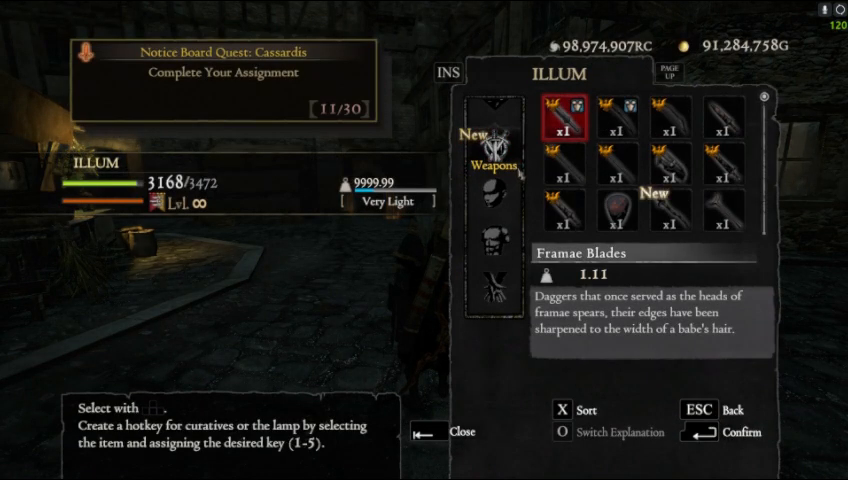
{"action": "left_click", "coordinate": [612, 118]}
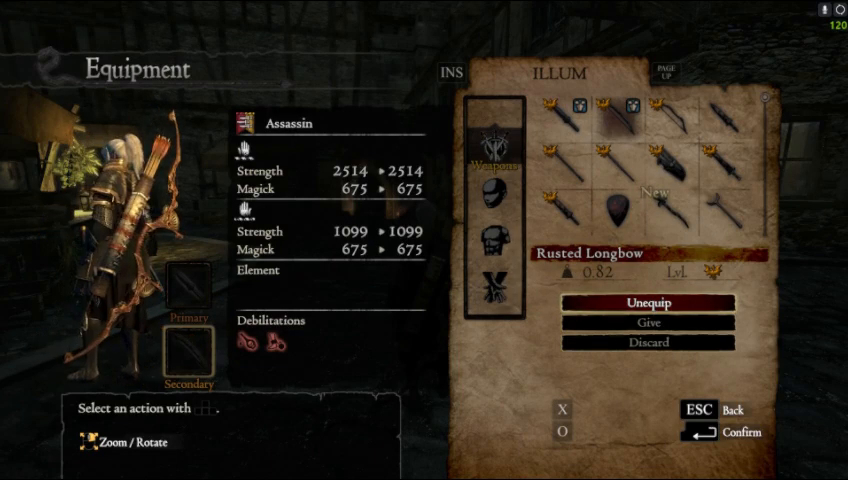
{"action": "left_click", "coordinate": [648, 302]}
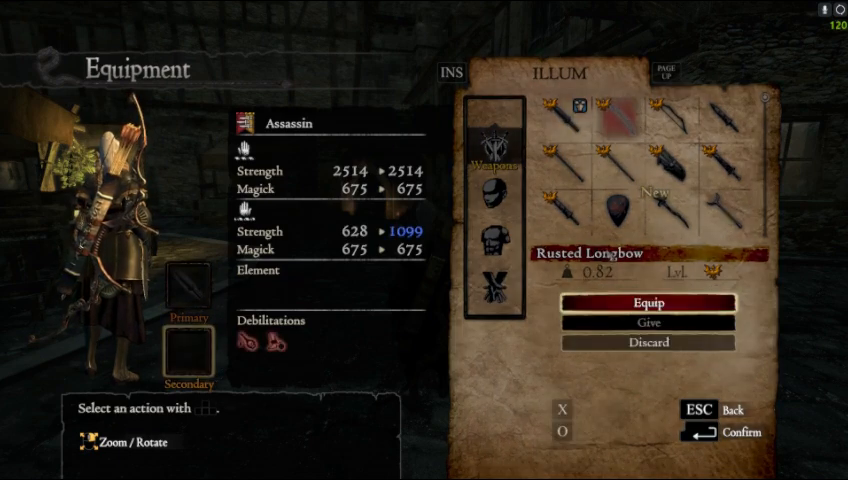
{"action": "left_click", "coordinate": [648, 302]}
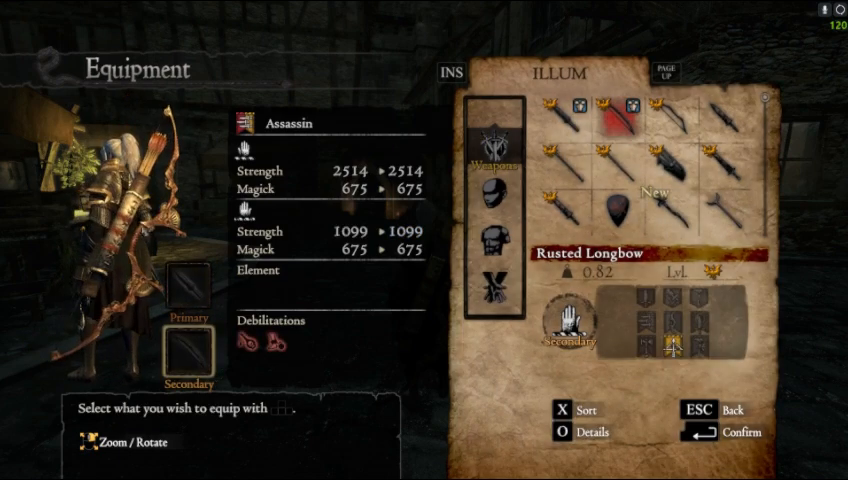